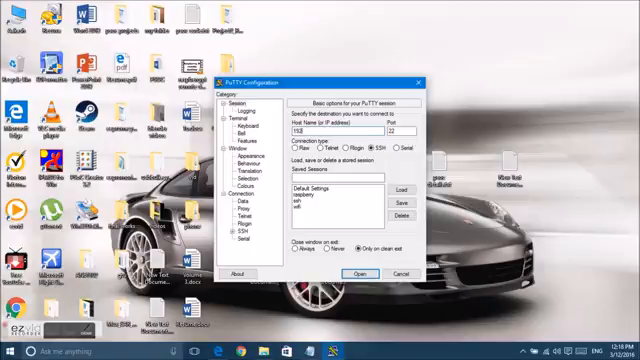
Step: Connect over SSH to the Pi at 192.168.0.102
text(192.168.0.152)
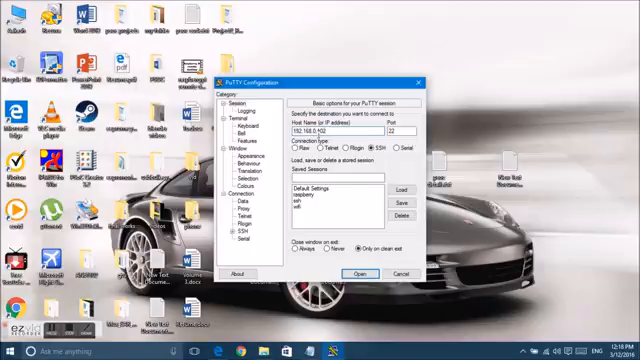
click(367, 272)
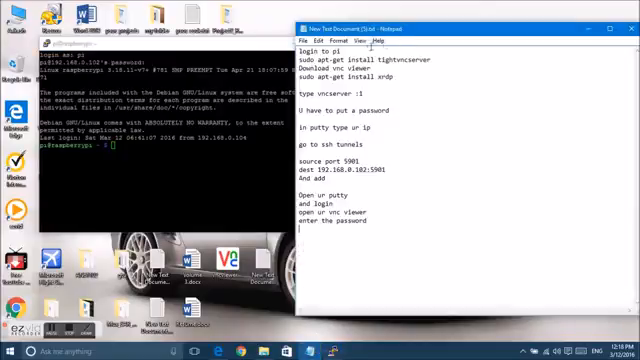
Step: Run 'sudo apt-get install tightvncserver' on the Pi from the copied notes
double_click(308, 48)
text(sudo apt-get install tightvncserver)
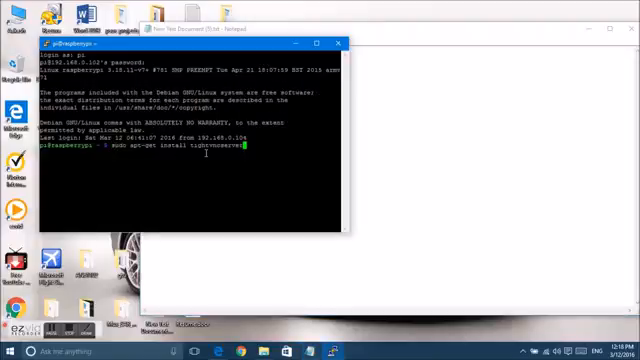
key(Return)
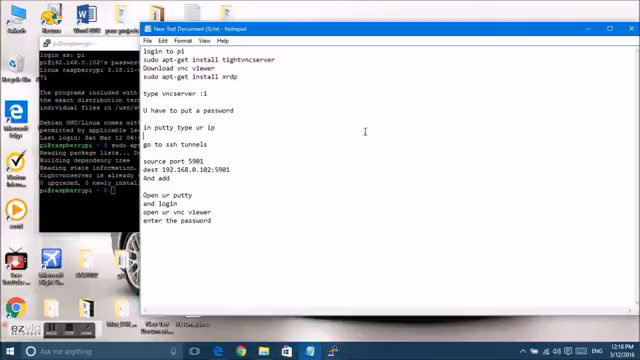
double_click(190, 69)
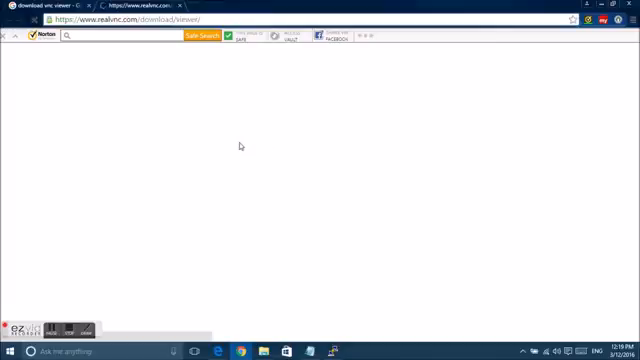
mouse_move(250, 191)
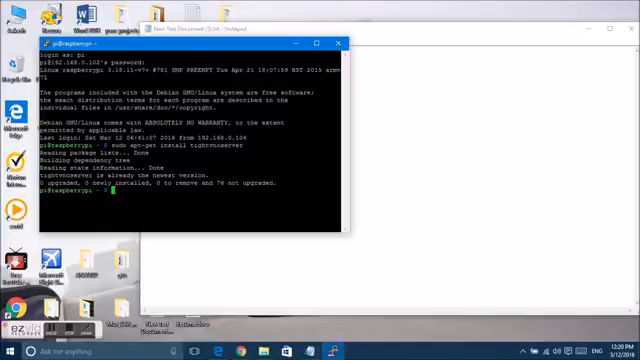
Step: Run 'sudo apt-get install xrdp' in the Pi terminal
text(sudo apt-get install xrdp)
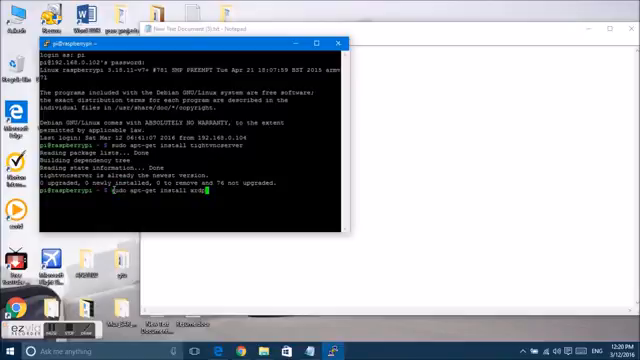
key(Return)
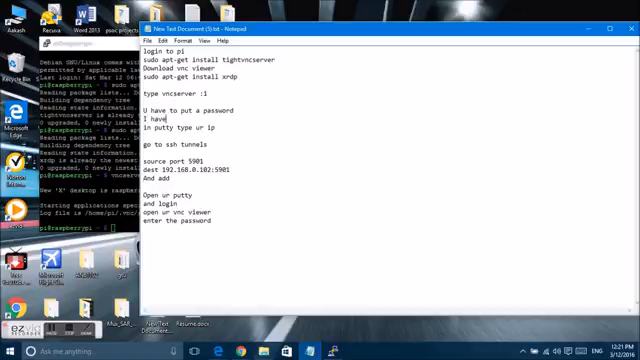
Step: Add 'I have already done that' under the password line in the notes
text(already done t)
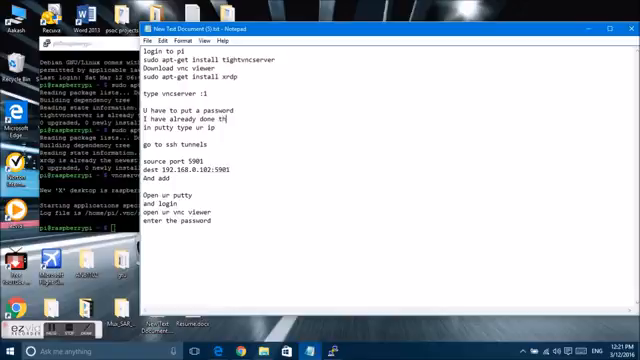
text(hat)
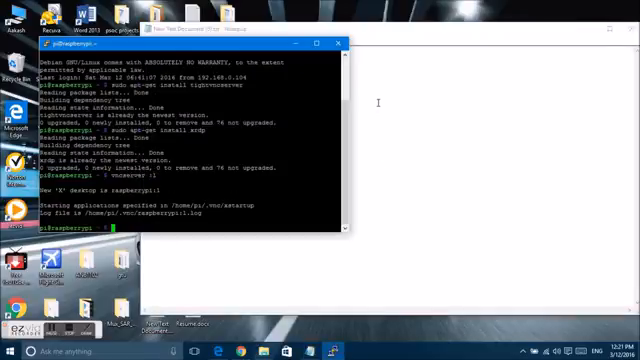
Step: Close the Pi terminal window and confirm ending the session
click(342, 43)
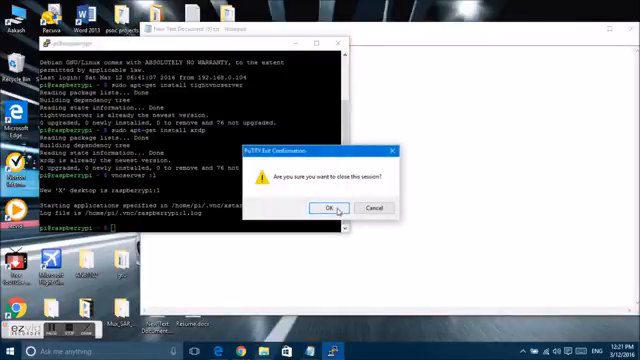
click(315, 207)
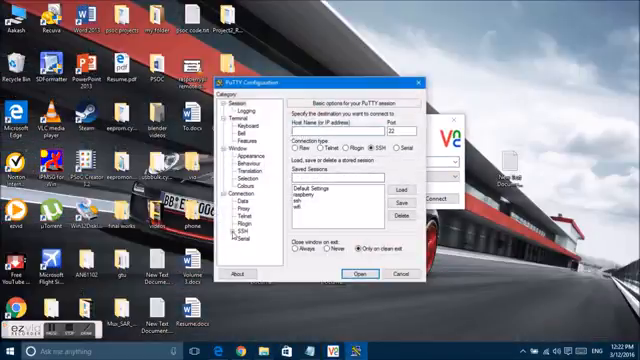
Step: Add a tunnel forwarding local port 5901 to 192.168.0.102:5901
click(249, 240)
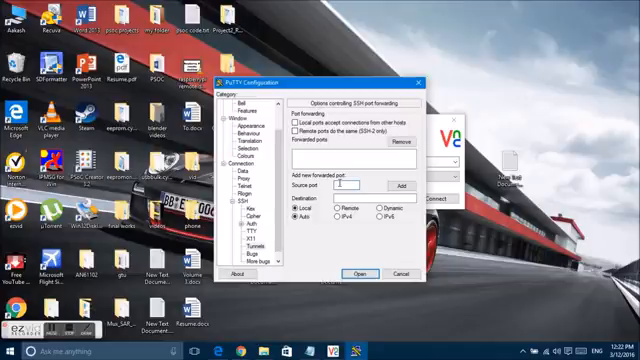
text(55)
click(374, 197)
text(192.168.0.102)
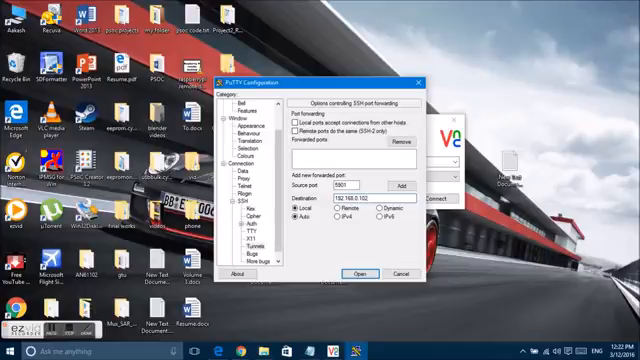
text(5901)
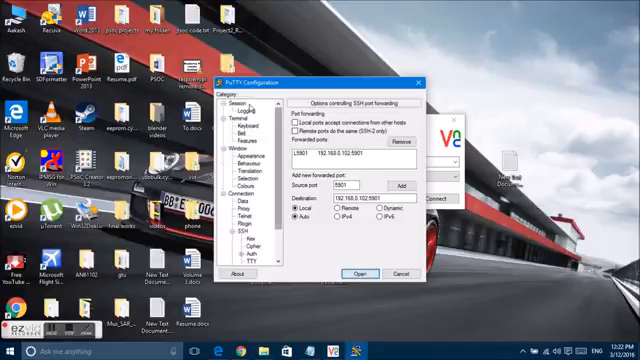
click(232, 102)
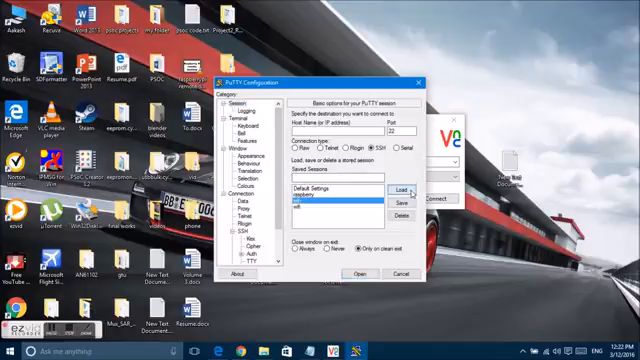
Step: Load the saved 'ssh' session and accept the host key alert
click(360, 272)
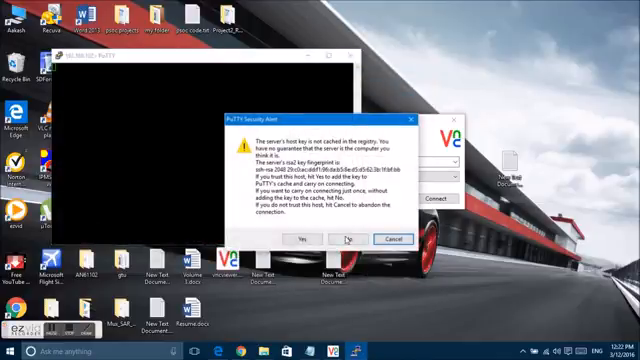
click(301, 238)
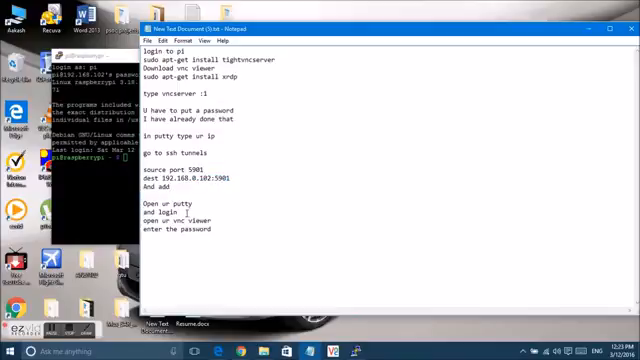
Step: Note that VNC Viewer accepts 192.168.0.102:5901 or localhost:5901
click(192, 203)
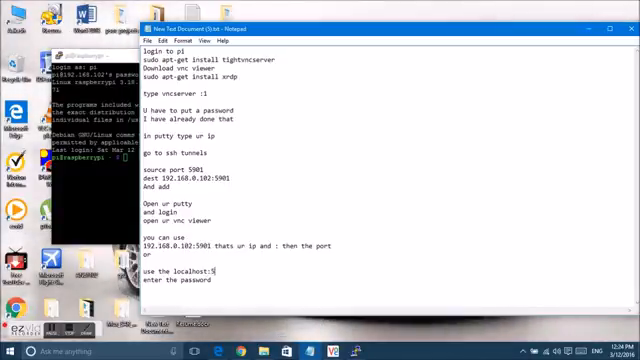
text(901)
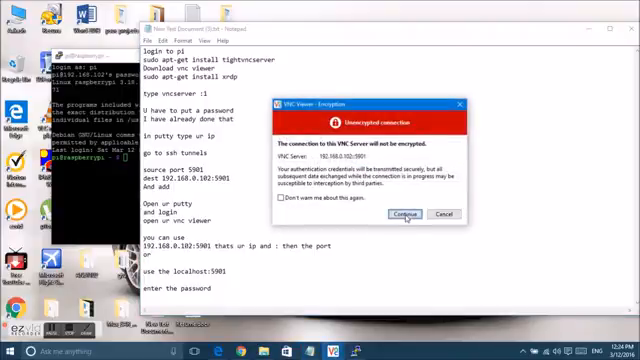
Step: Accept the unencrypted connection warning and log in with the VNC password
click(398, 214)
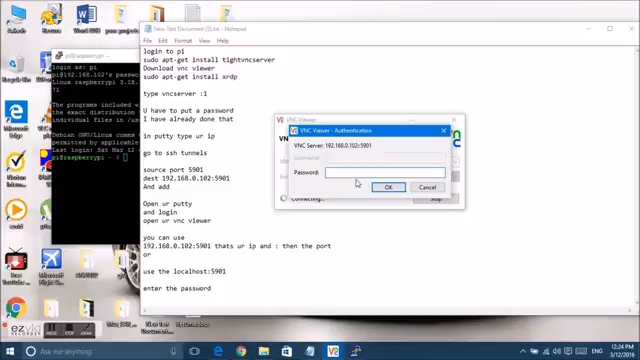
text(password)
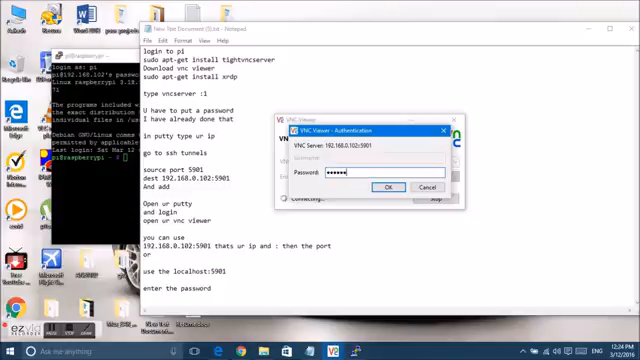
click(378, 186)
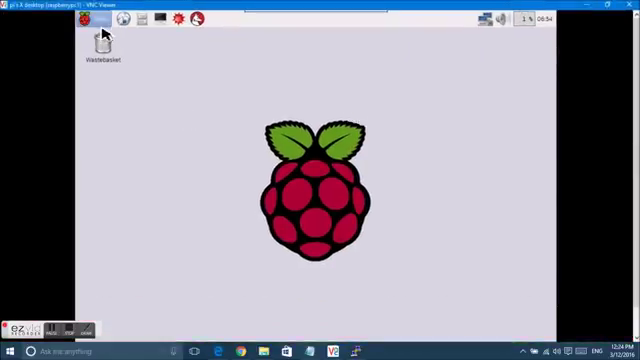
Step: Open the Pi taskbar menu to show the Accessories programs
click(100, 18)
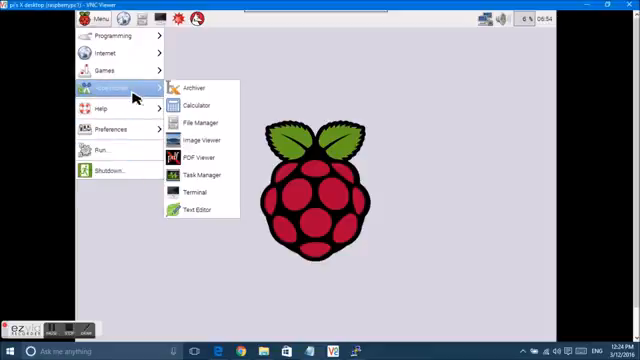
mouse_move(196, 85)
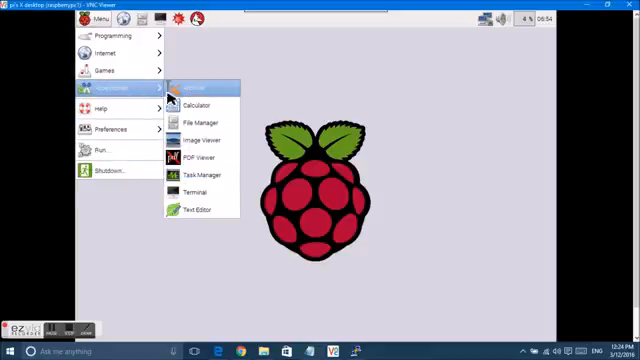